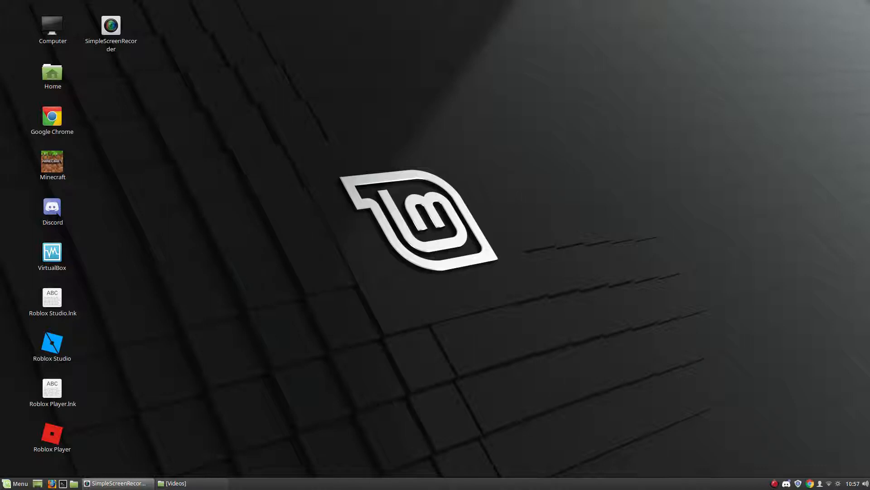
mouse_move(184, 259)
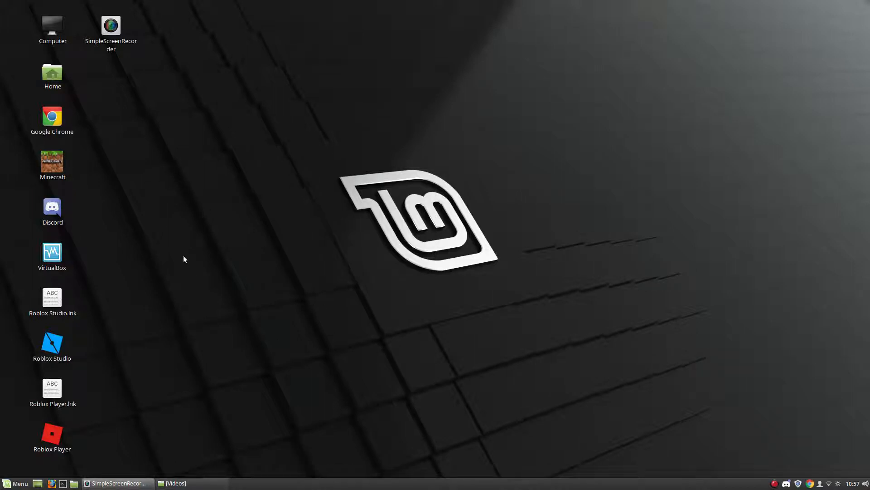
left_click(52, 252)
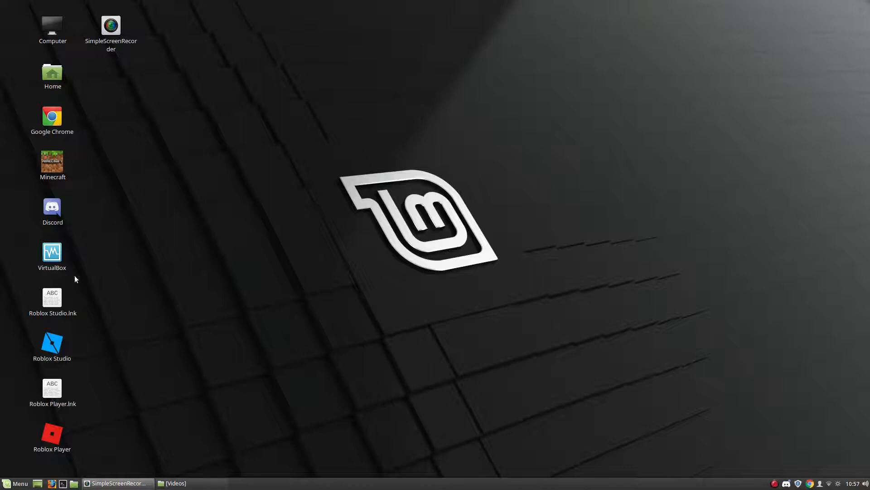
left_click(52, 252)
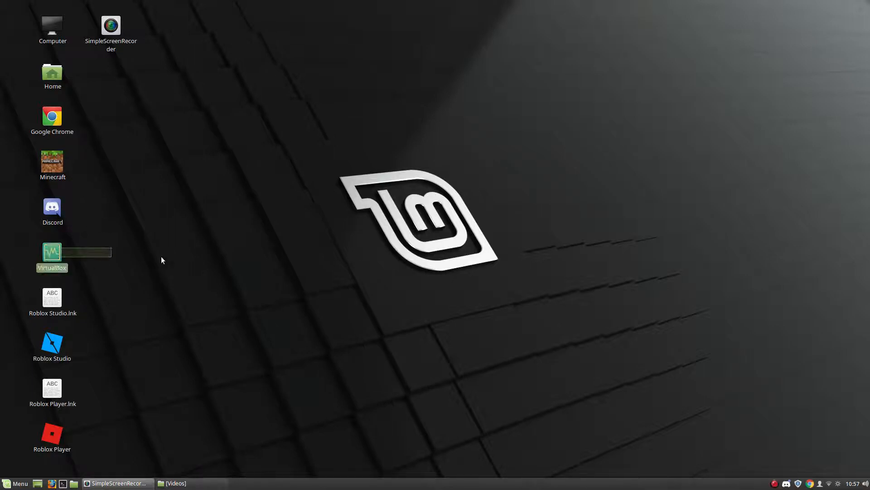
left_click(163, 260)
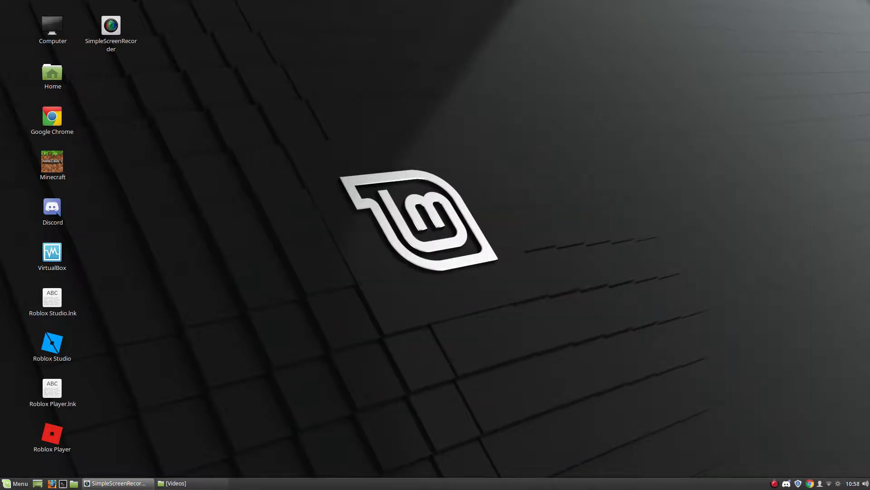
mouse_move(260, 378)
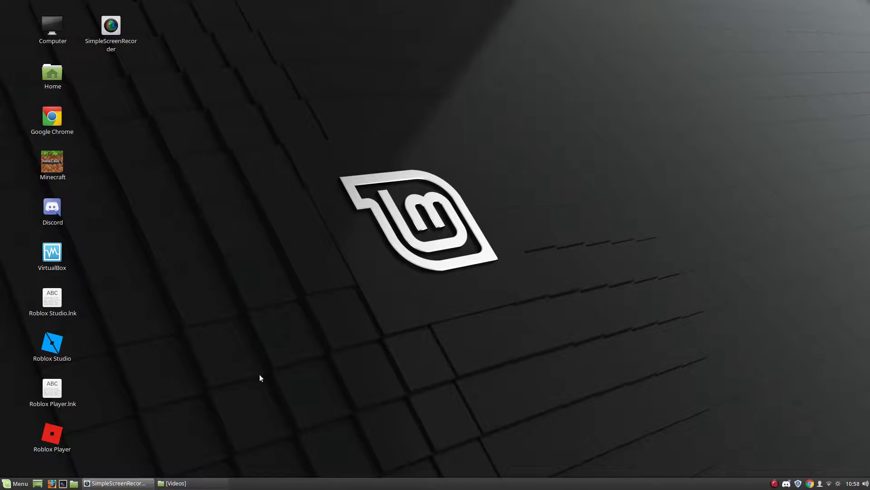
mouse_move(200, 398)
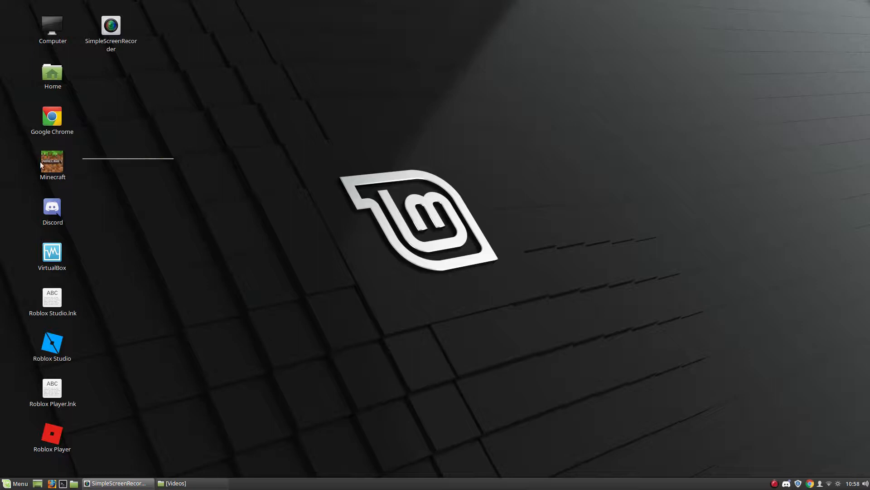
left_click(52, 163)
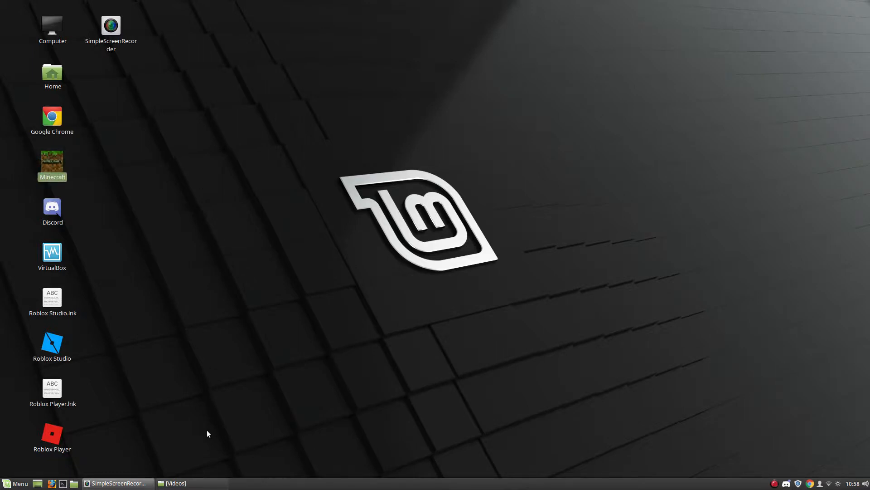